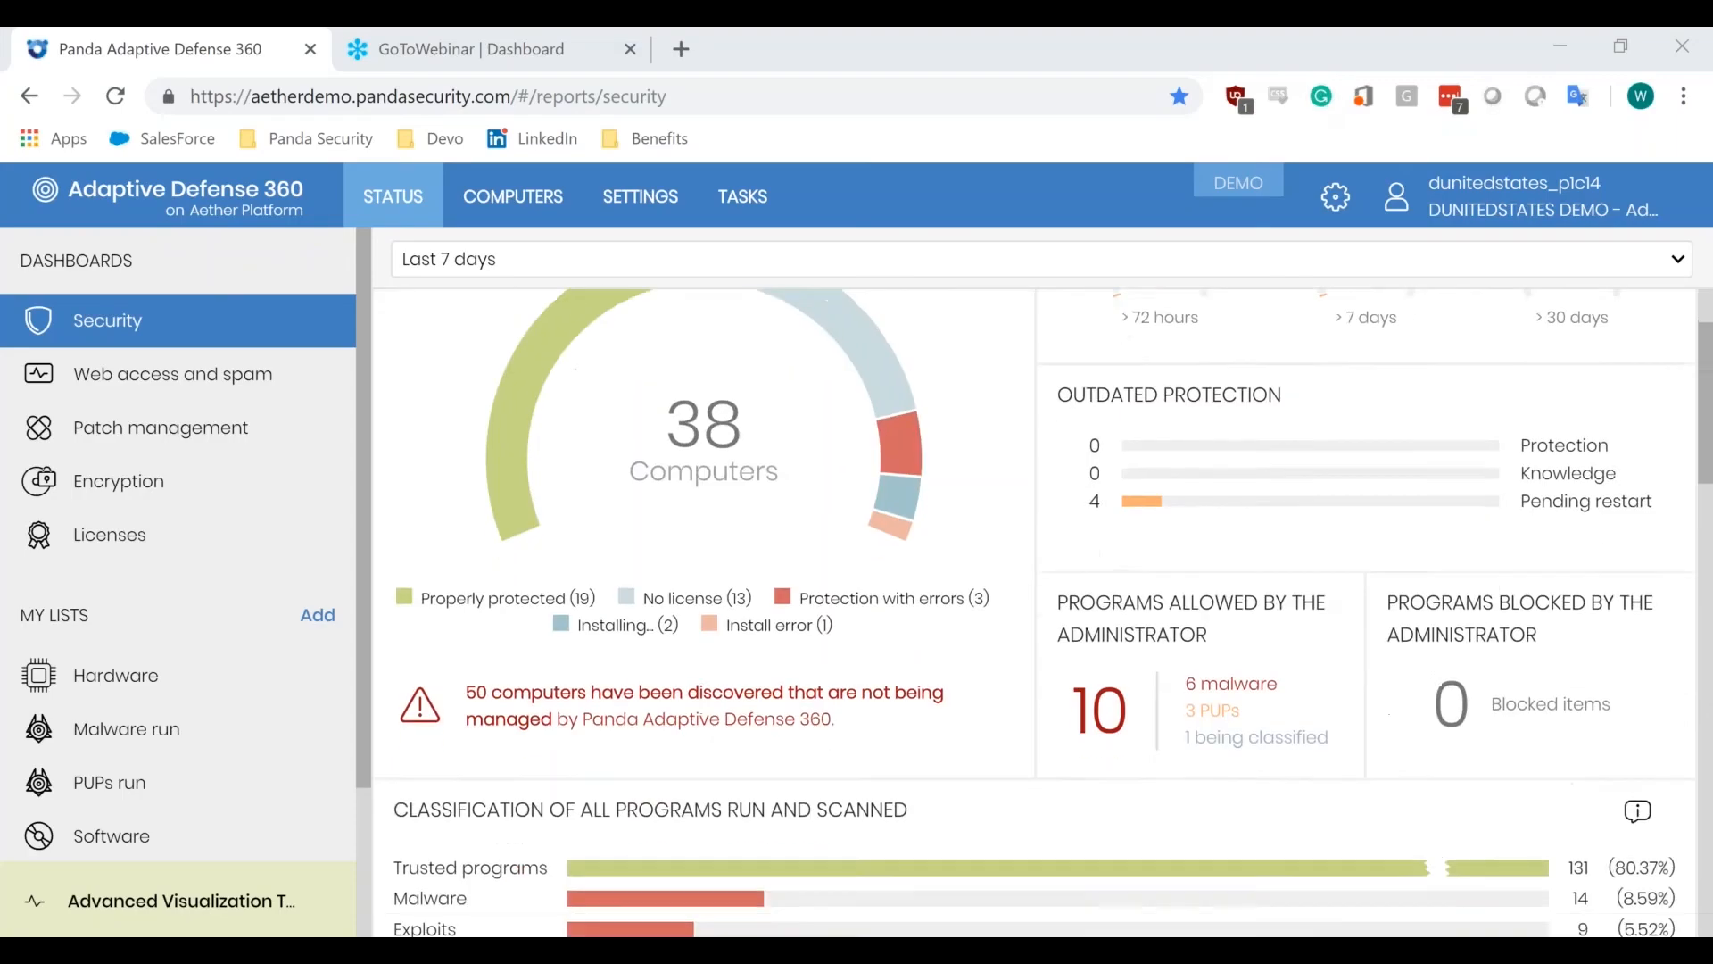
Step: Bring the Currently Blocked Programs Being Classified widget into view on the Security dashboard
scroll(down, 3)
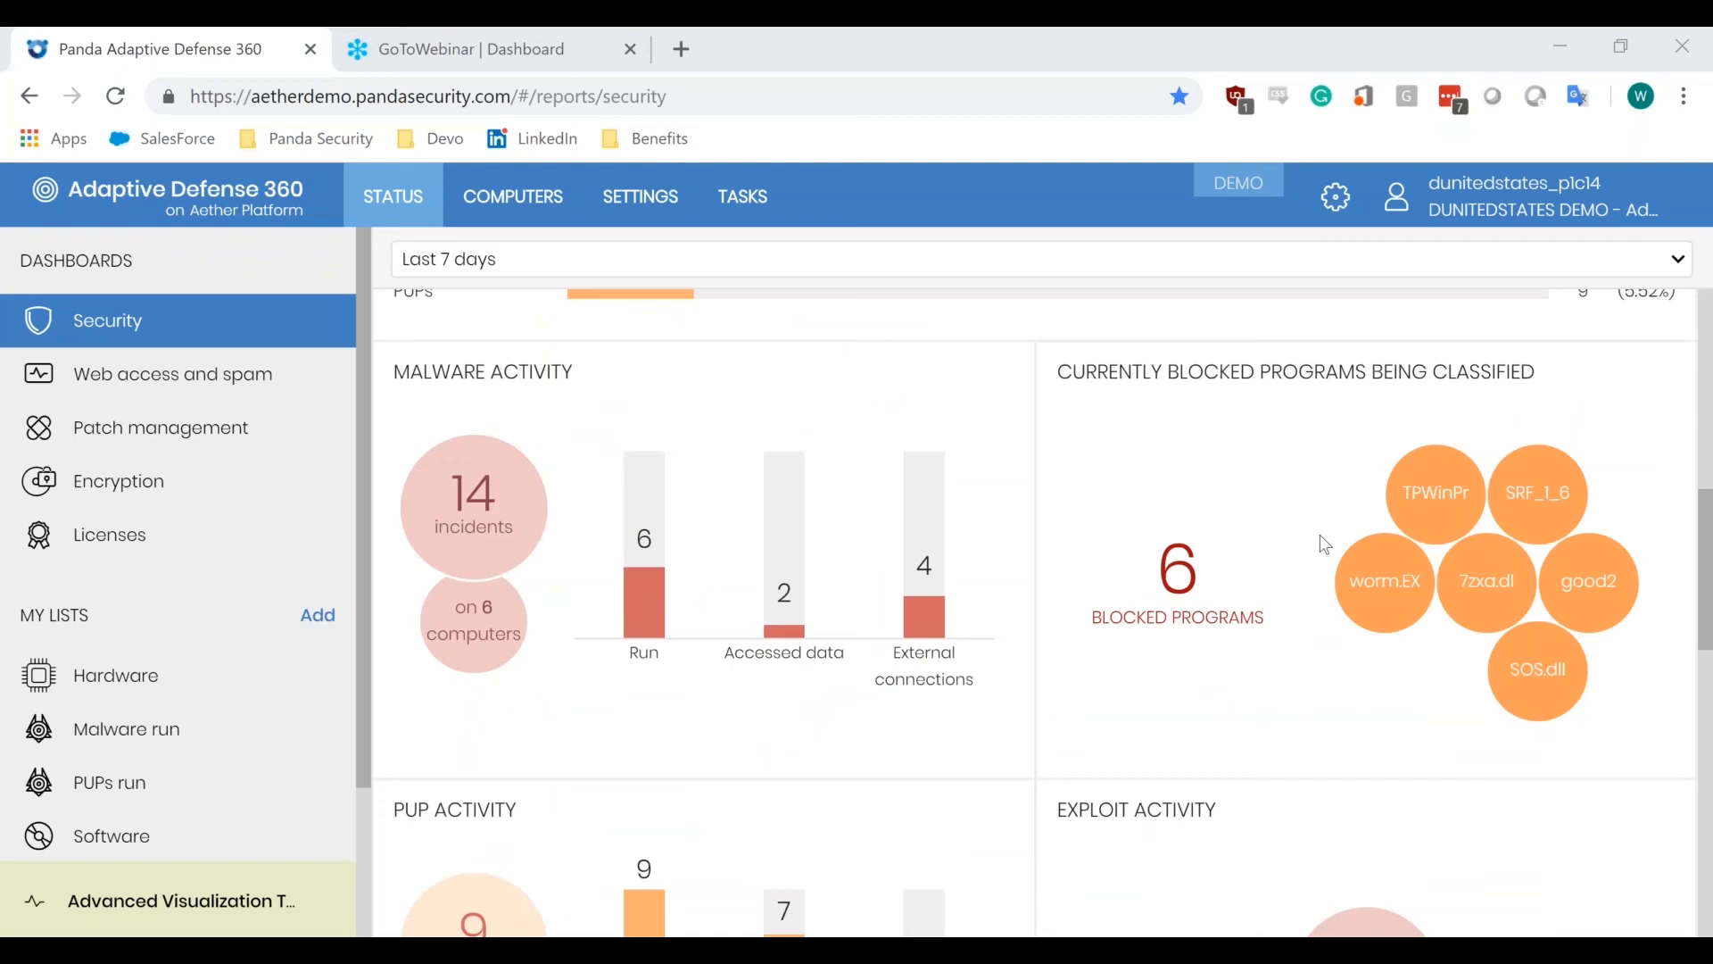
mouse_move(1235, 507)
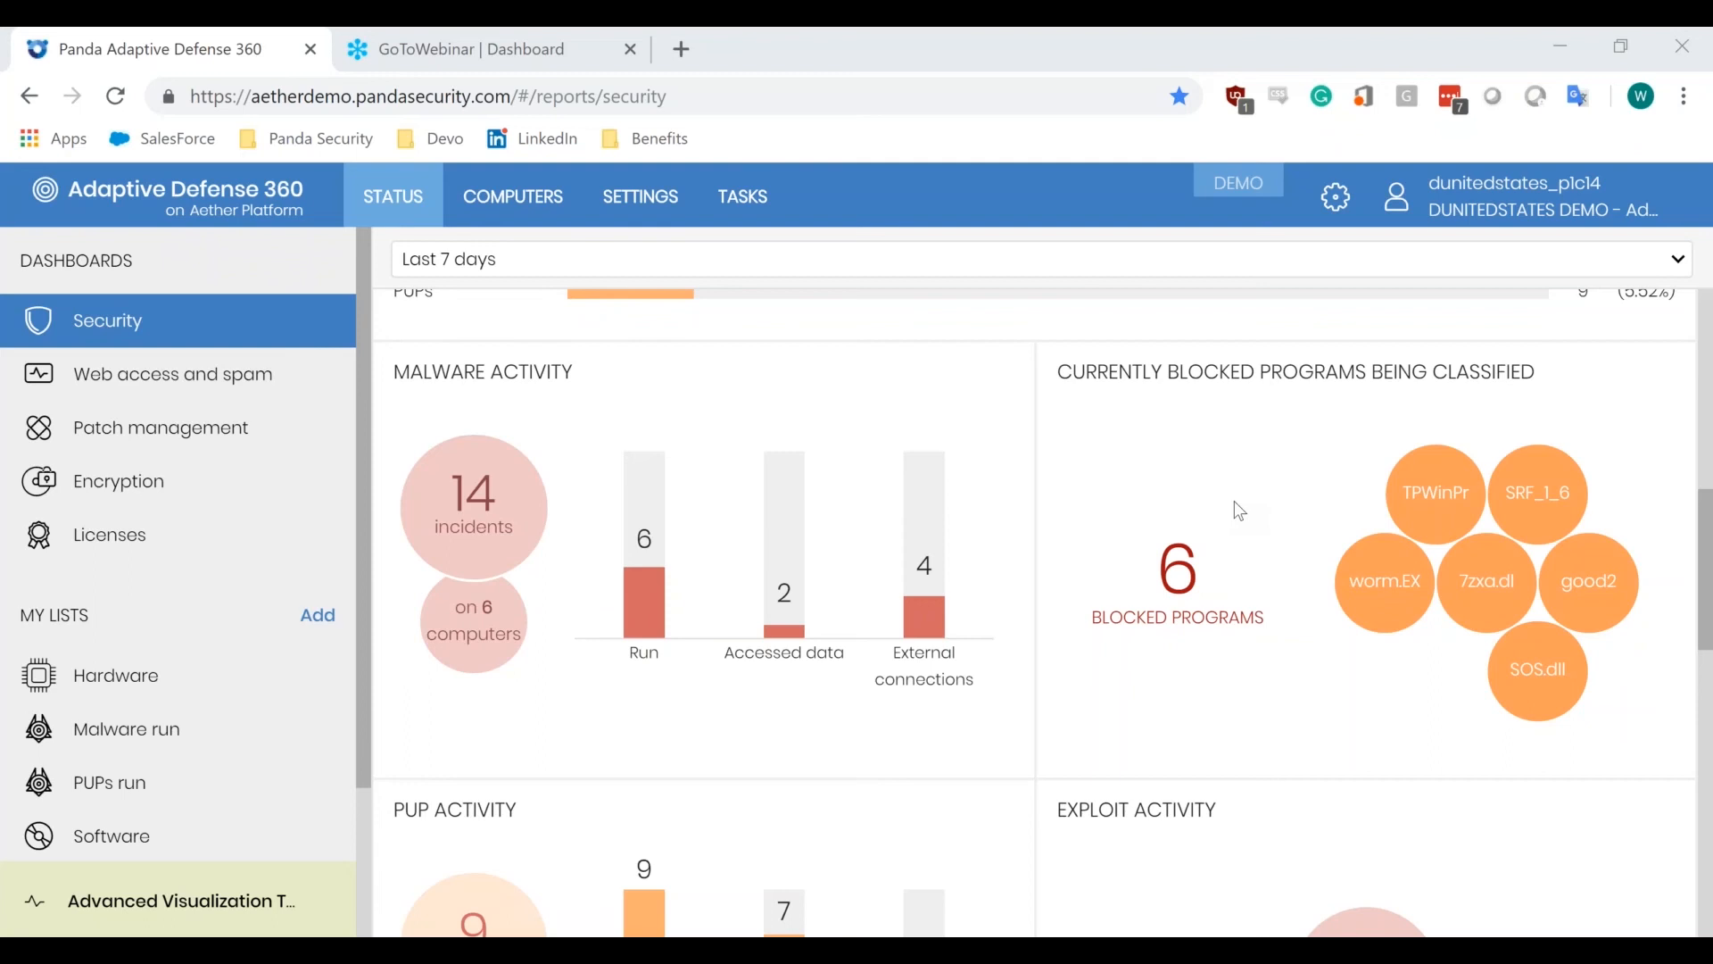
mouse_move(1371, 457)
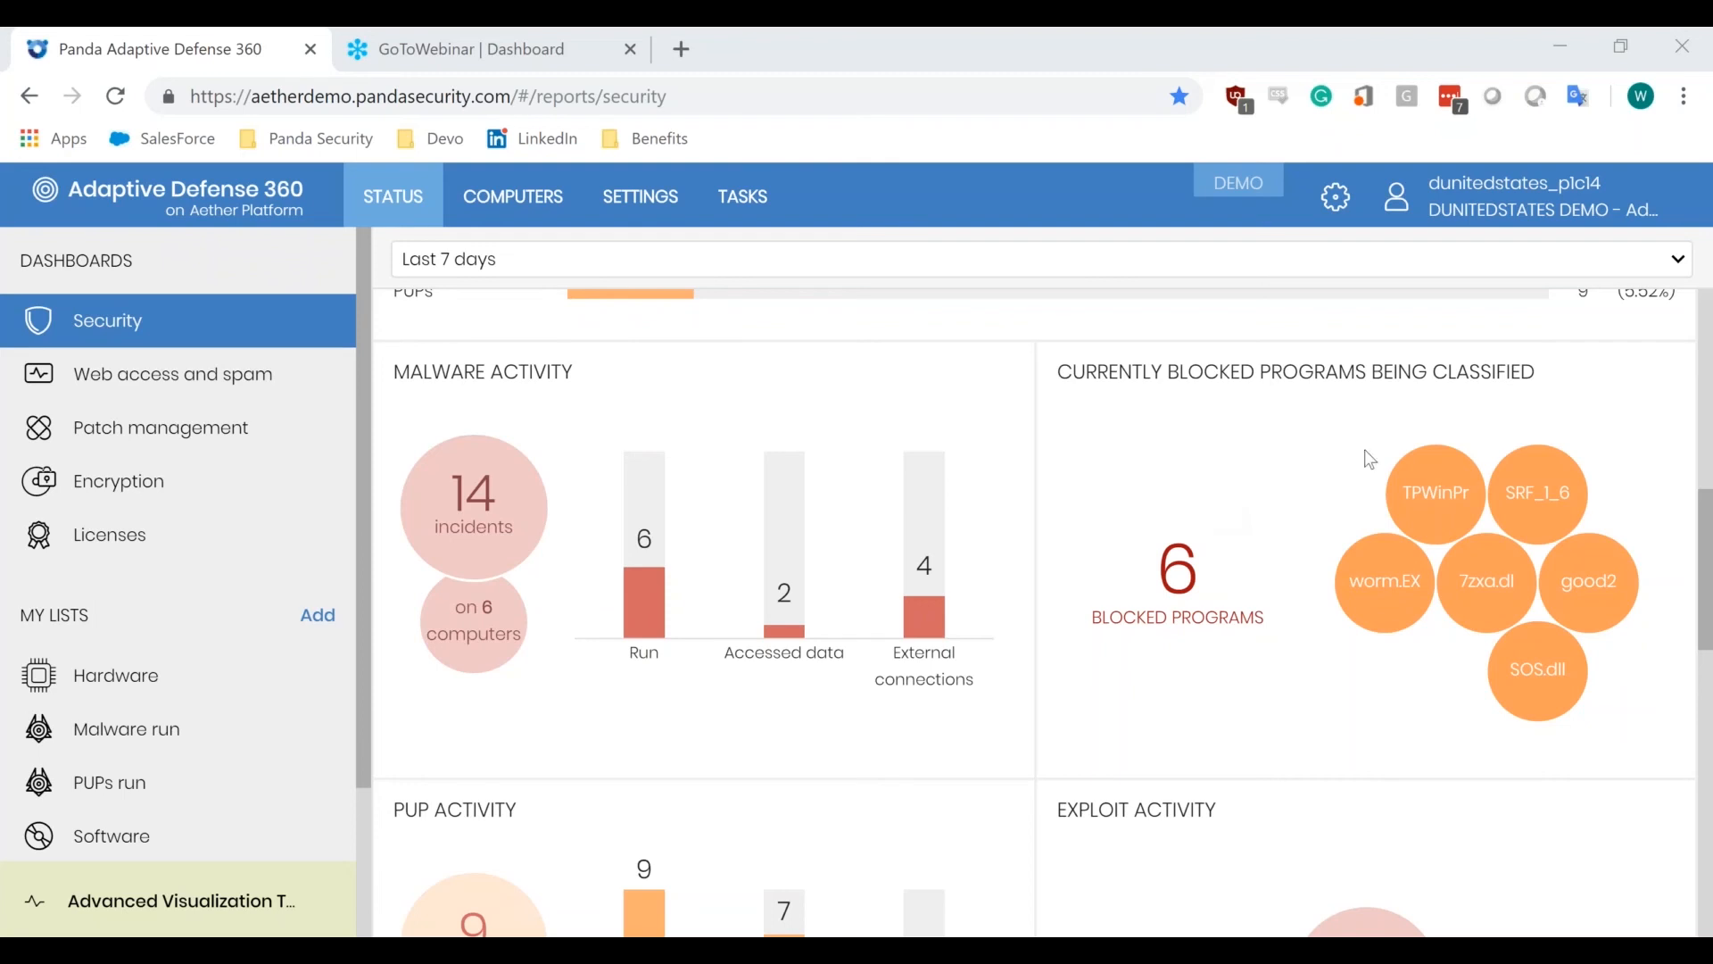
mouse_move(1567, 677)
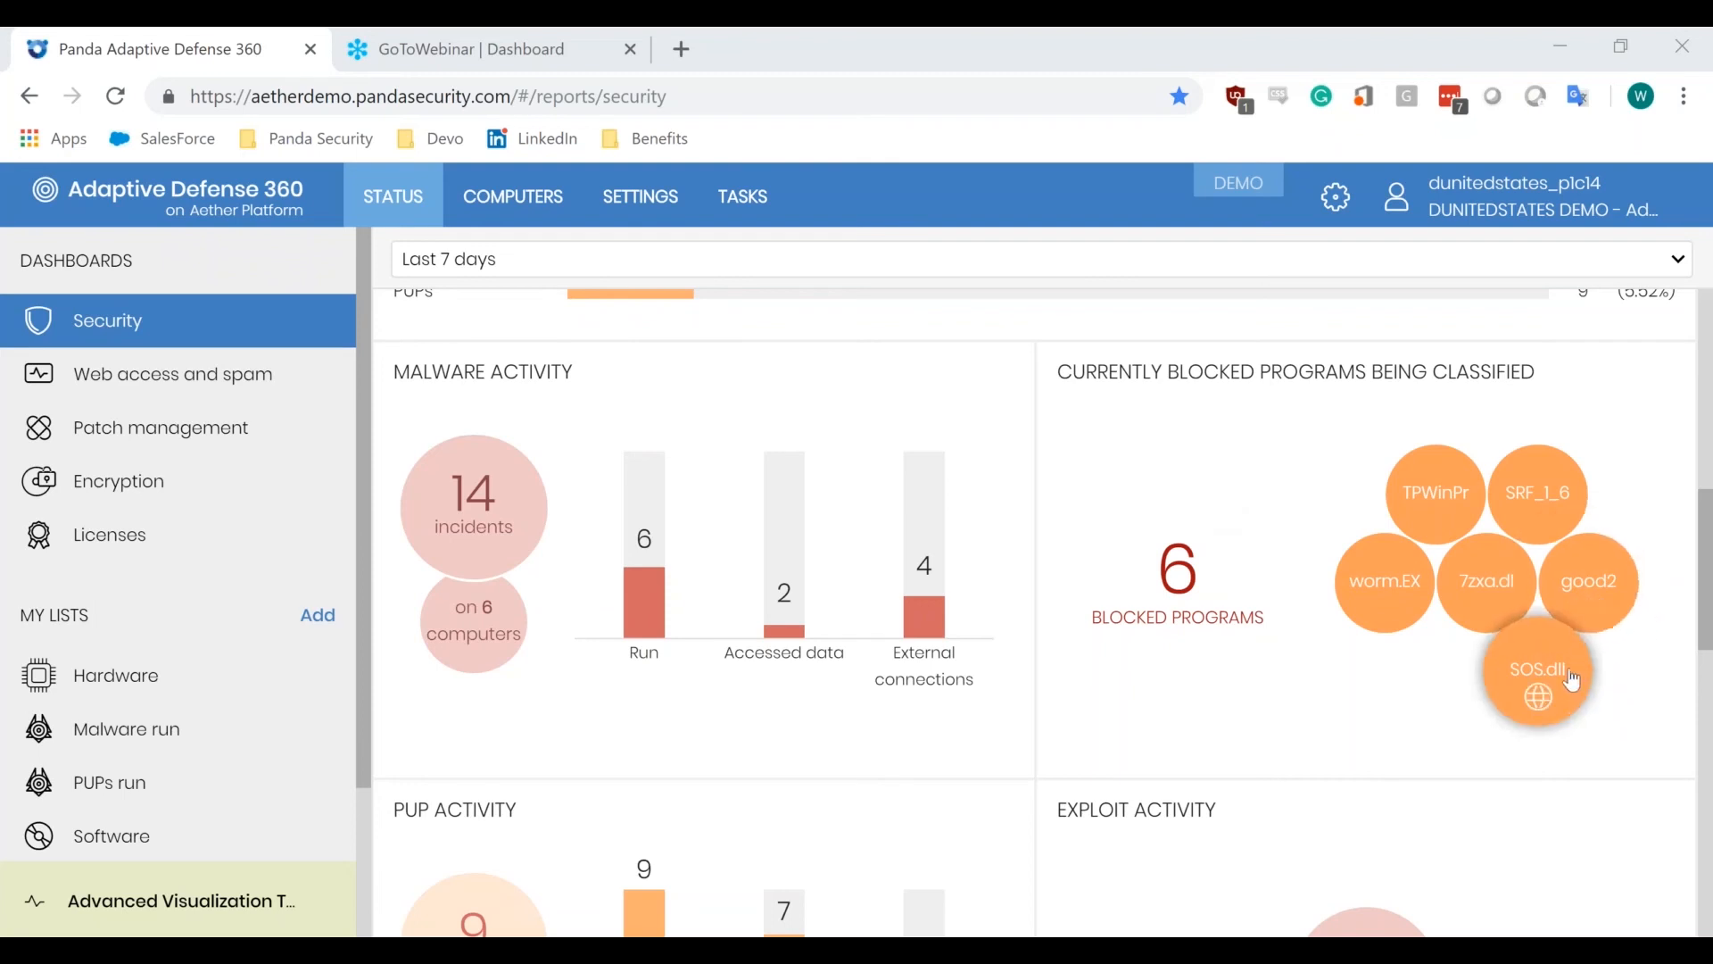
Step: Select the SOS.dll bubble and open its Blocked program details from the list row
click(1540, 670)
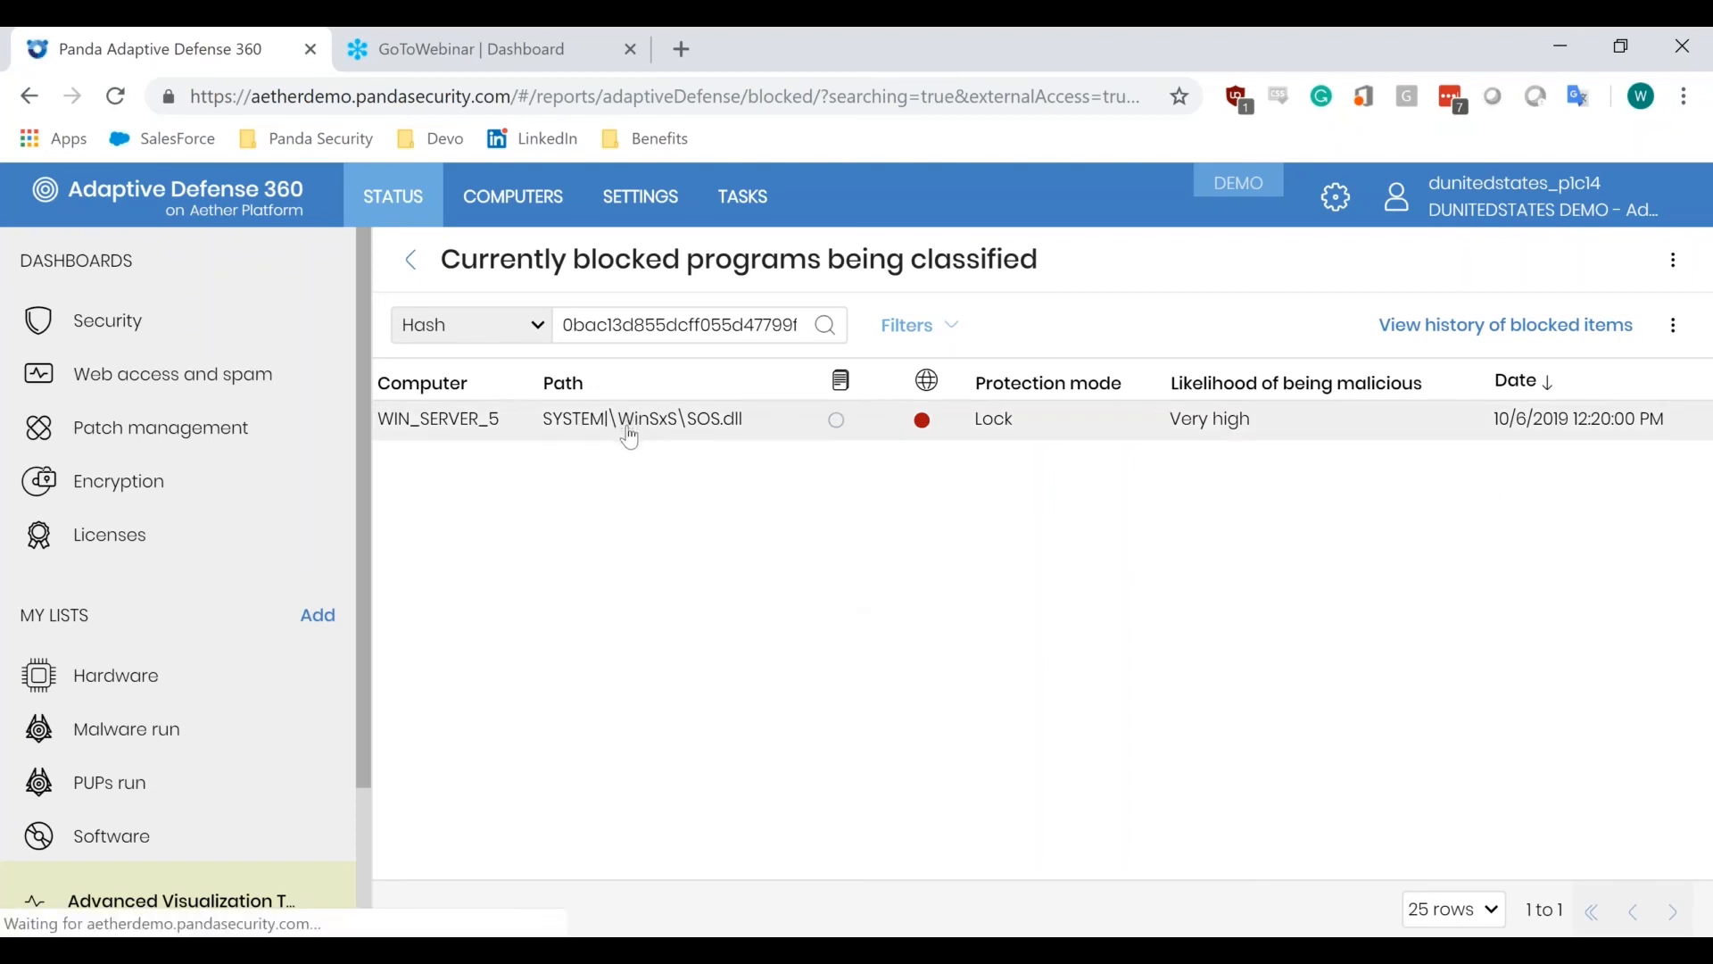
click(641, 420)
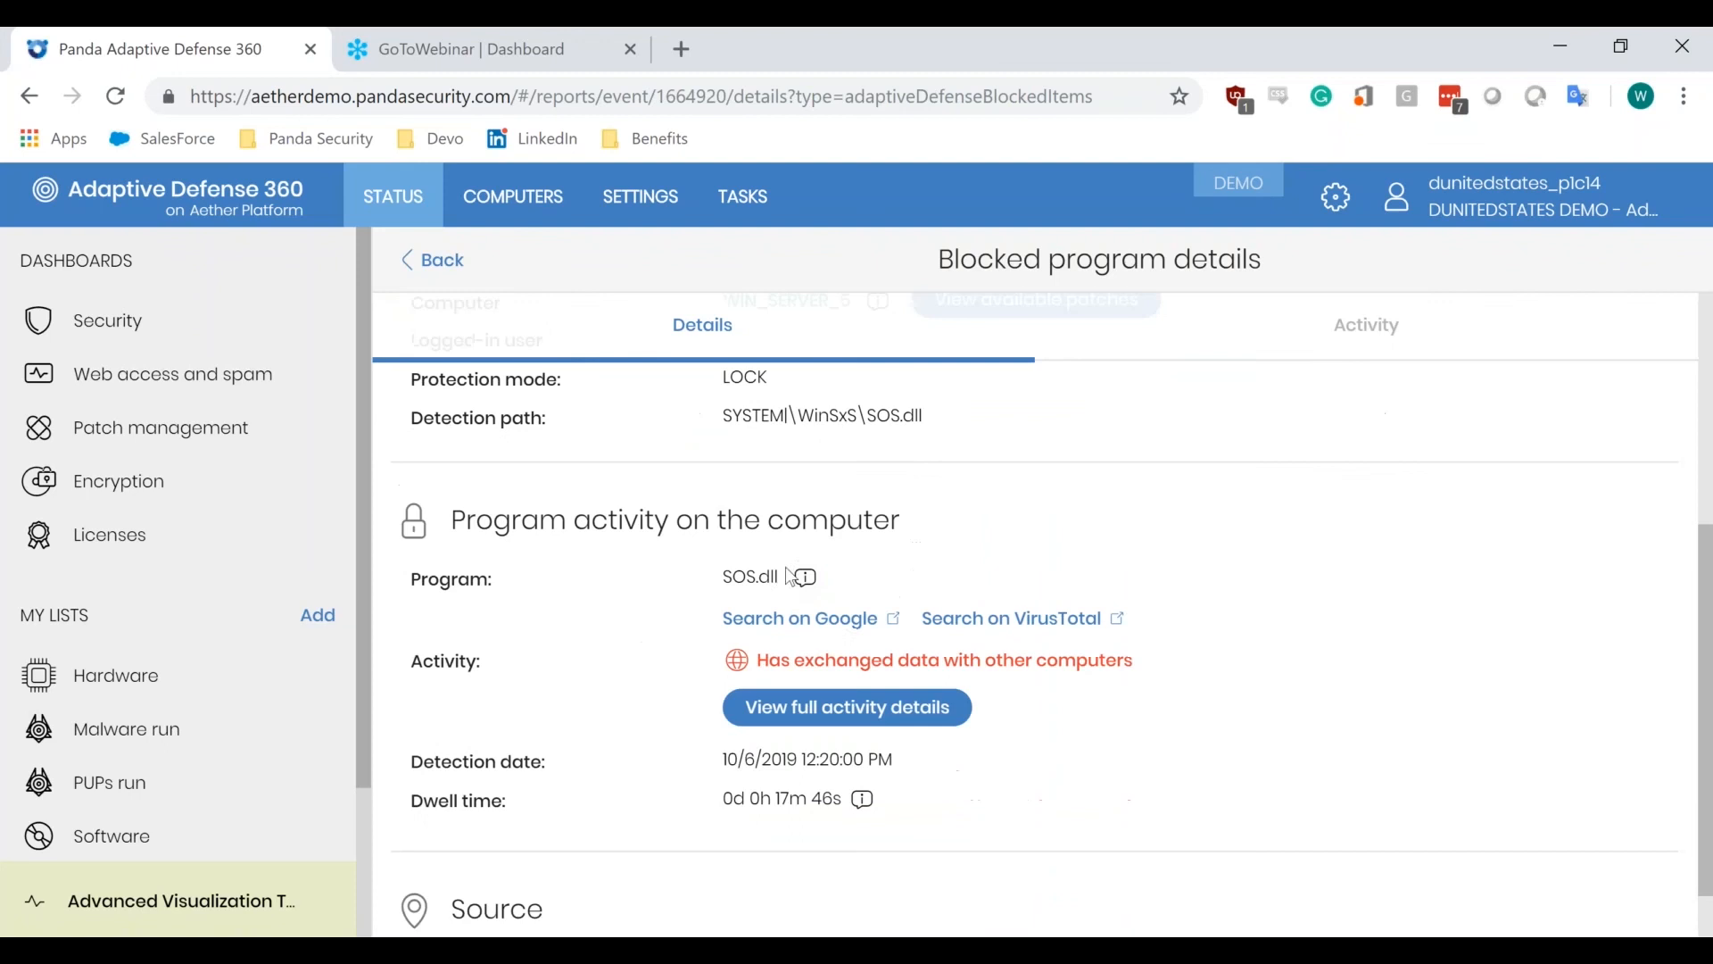
Step: Review the rest of the SOS.dll details, then go Back twice to the security dashboard
scroll(down, 3)
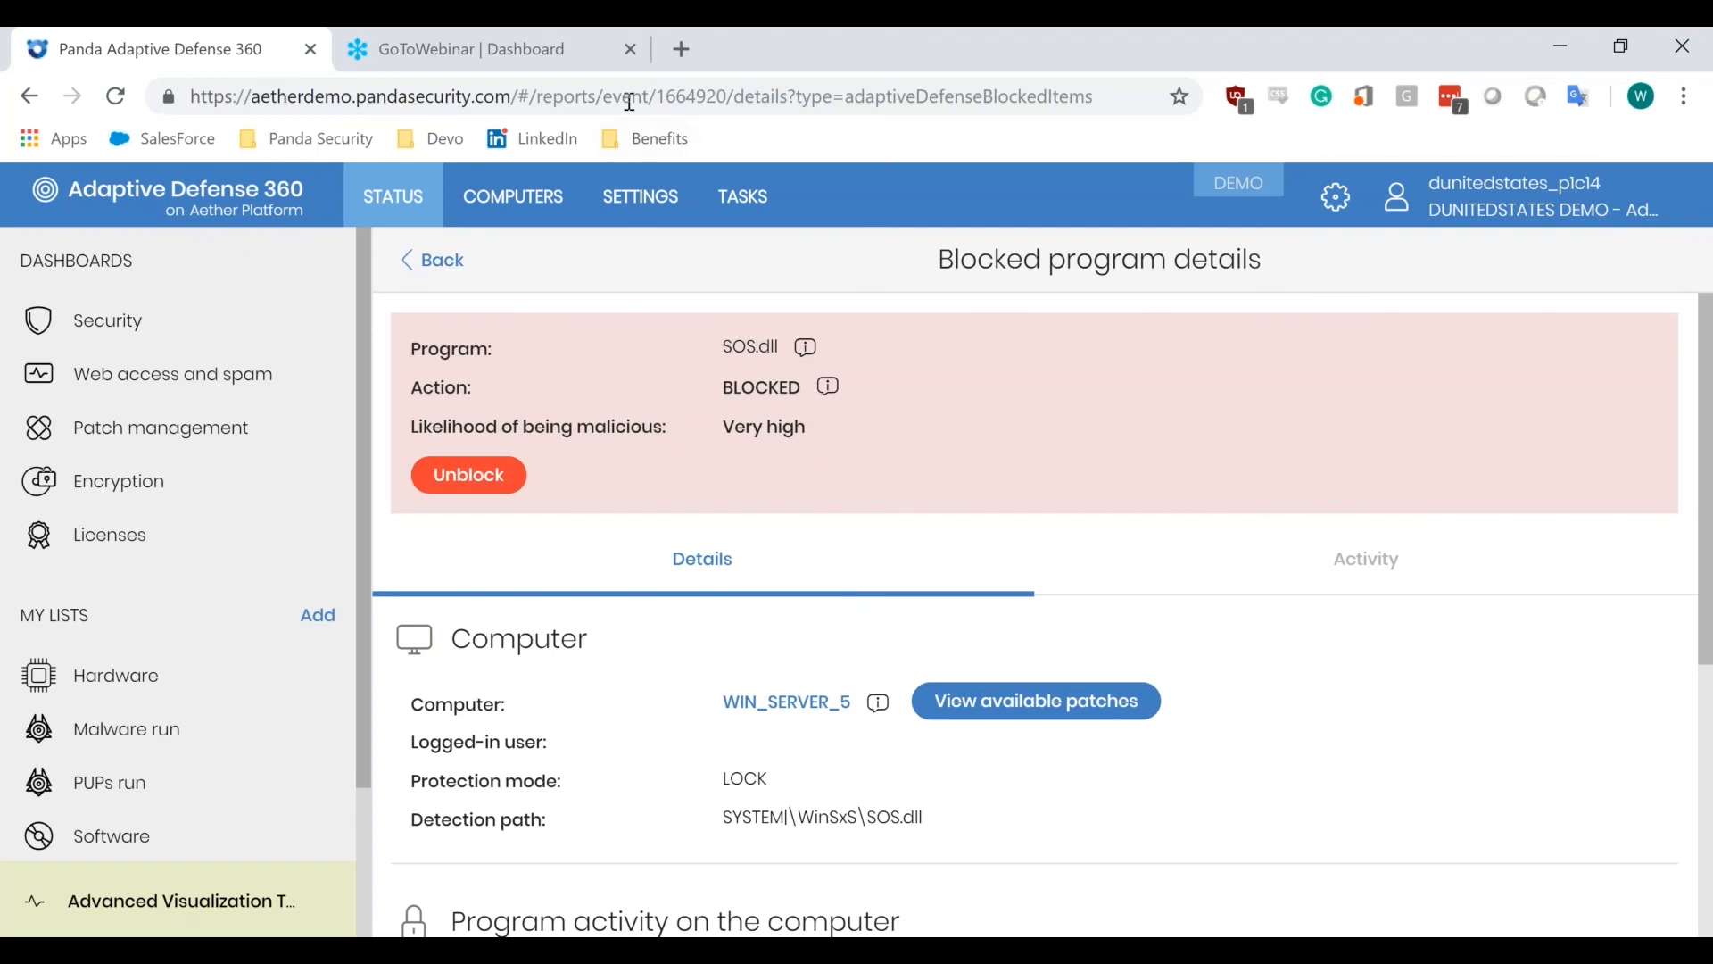
click(434, 261)
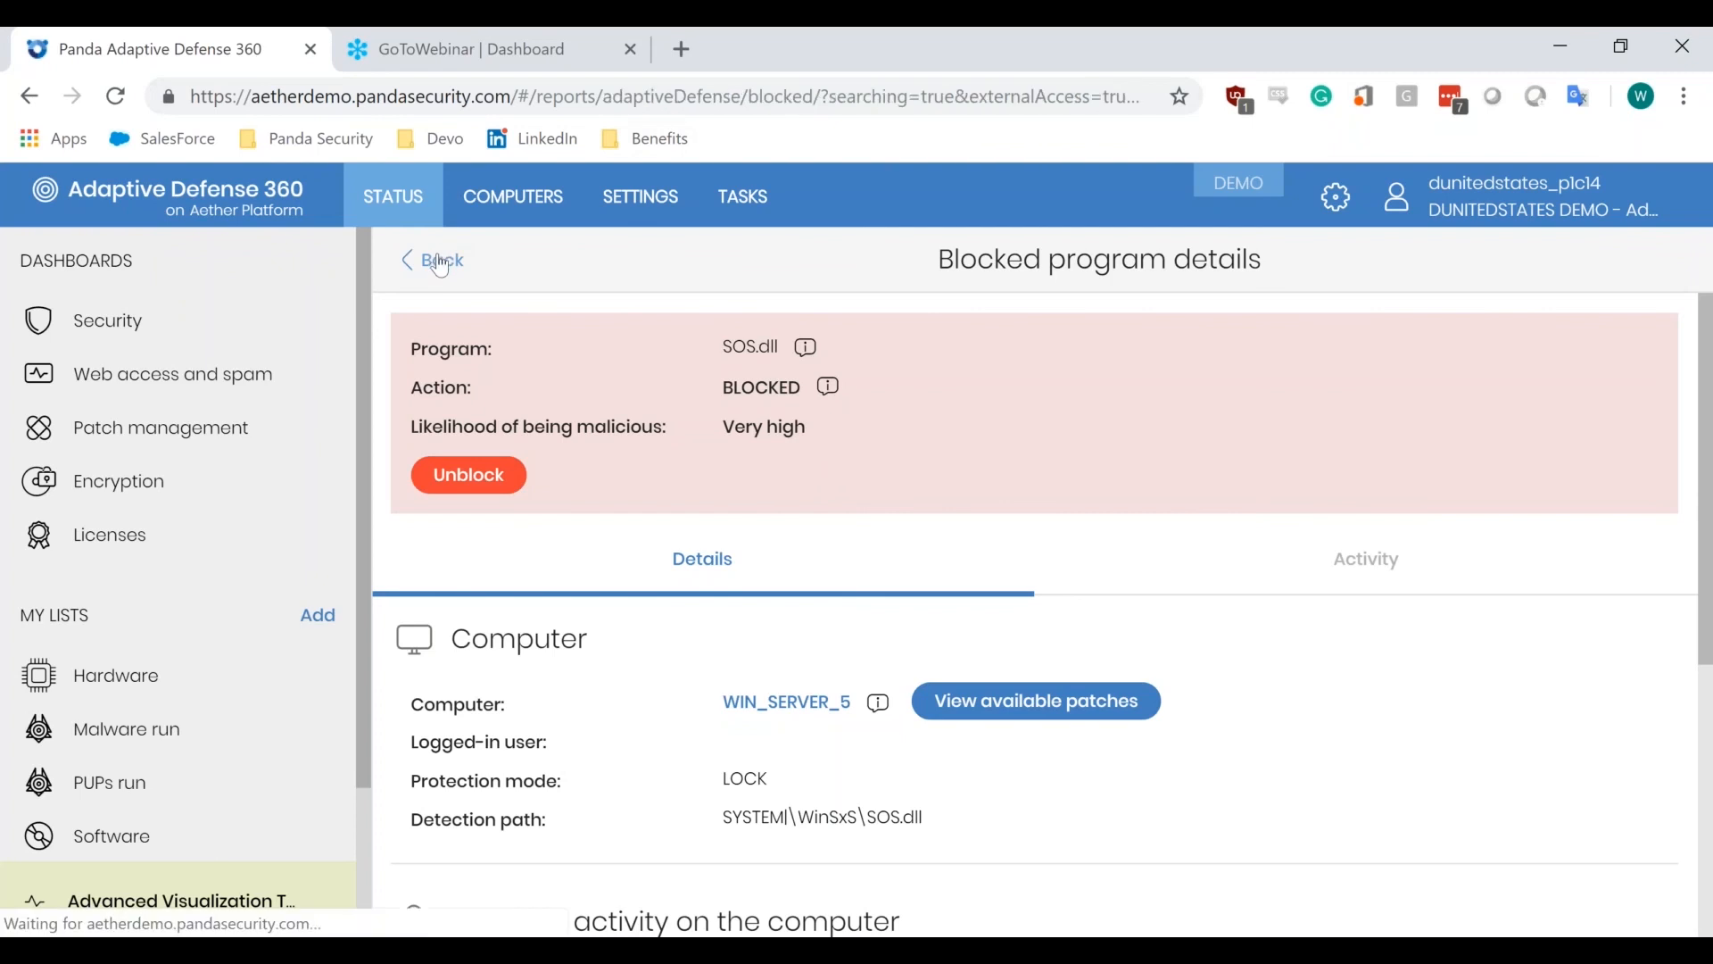
click(432, 260)
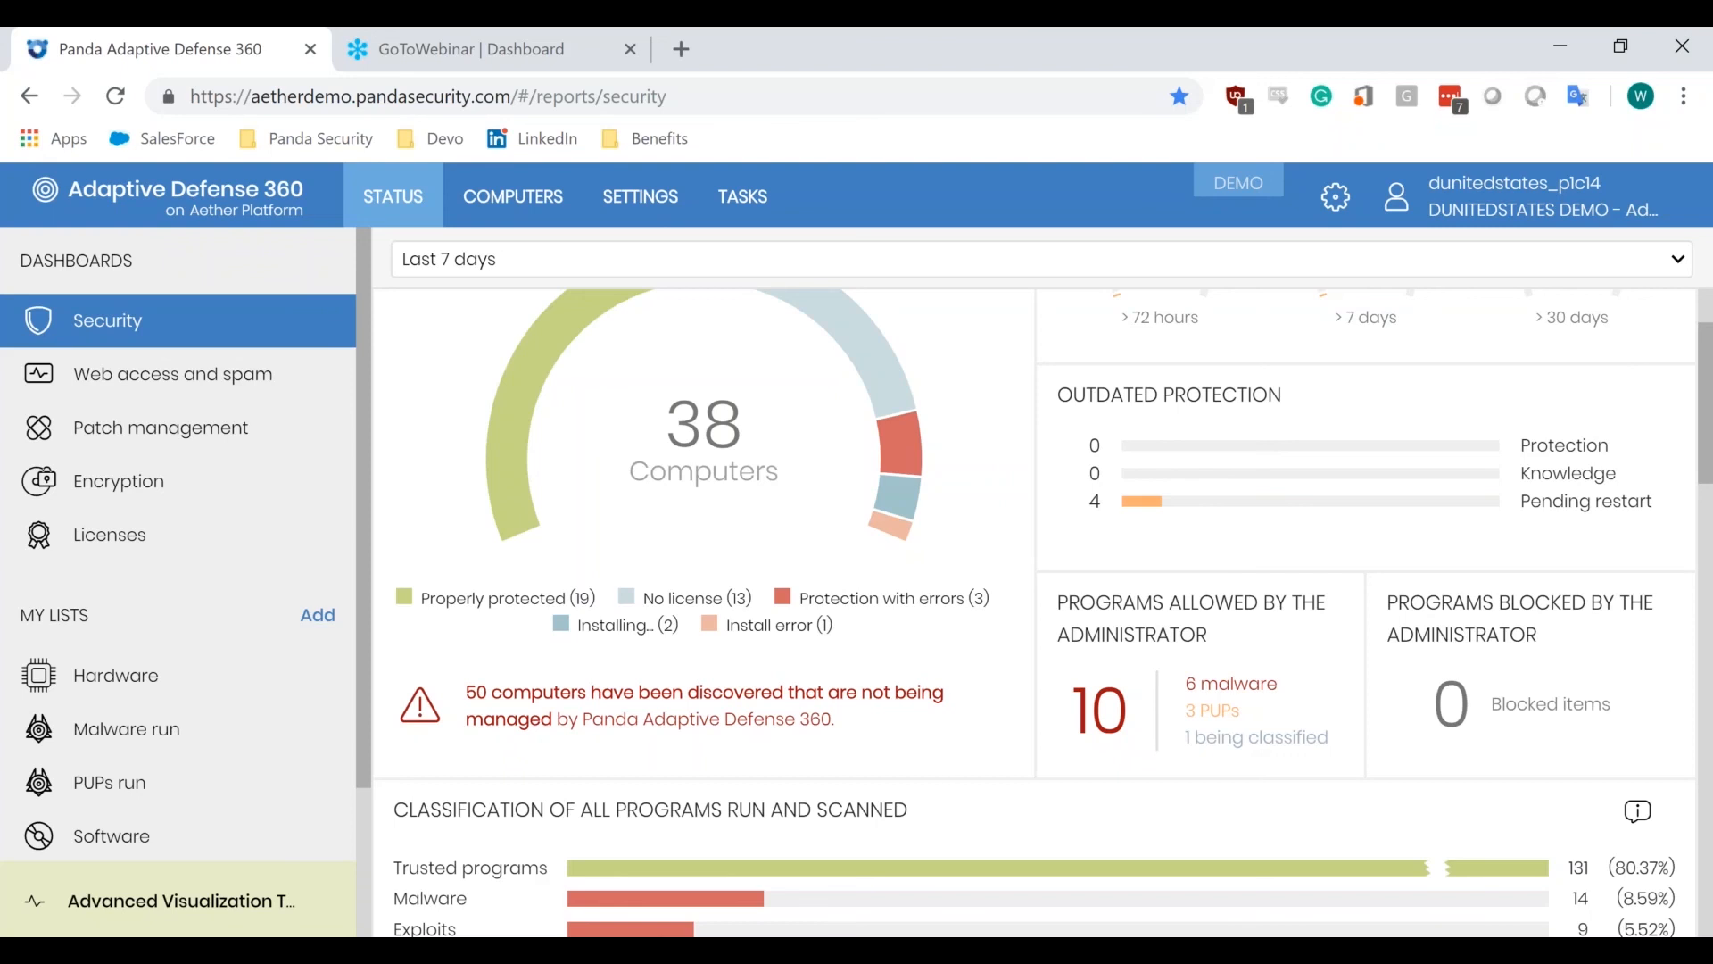
mouse_move(1115, 721)
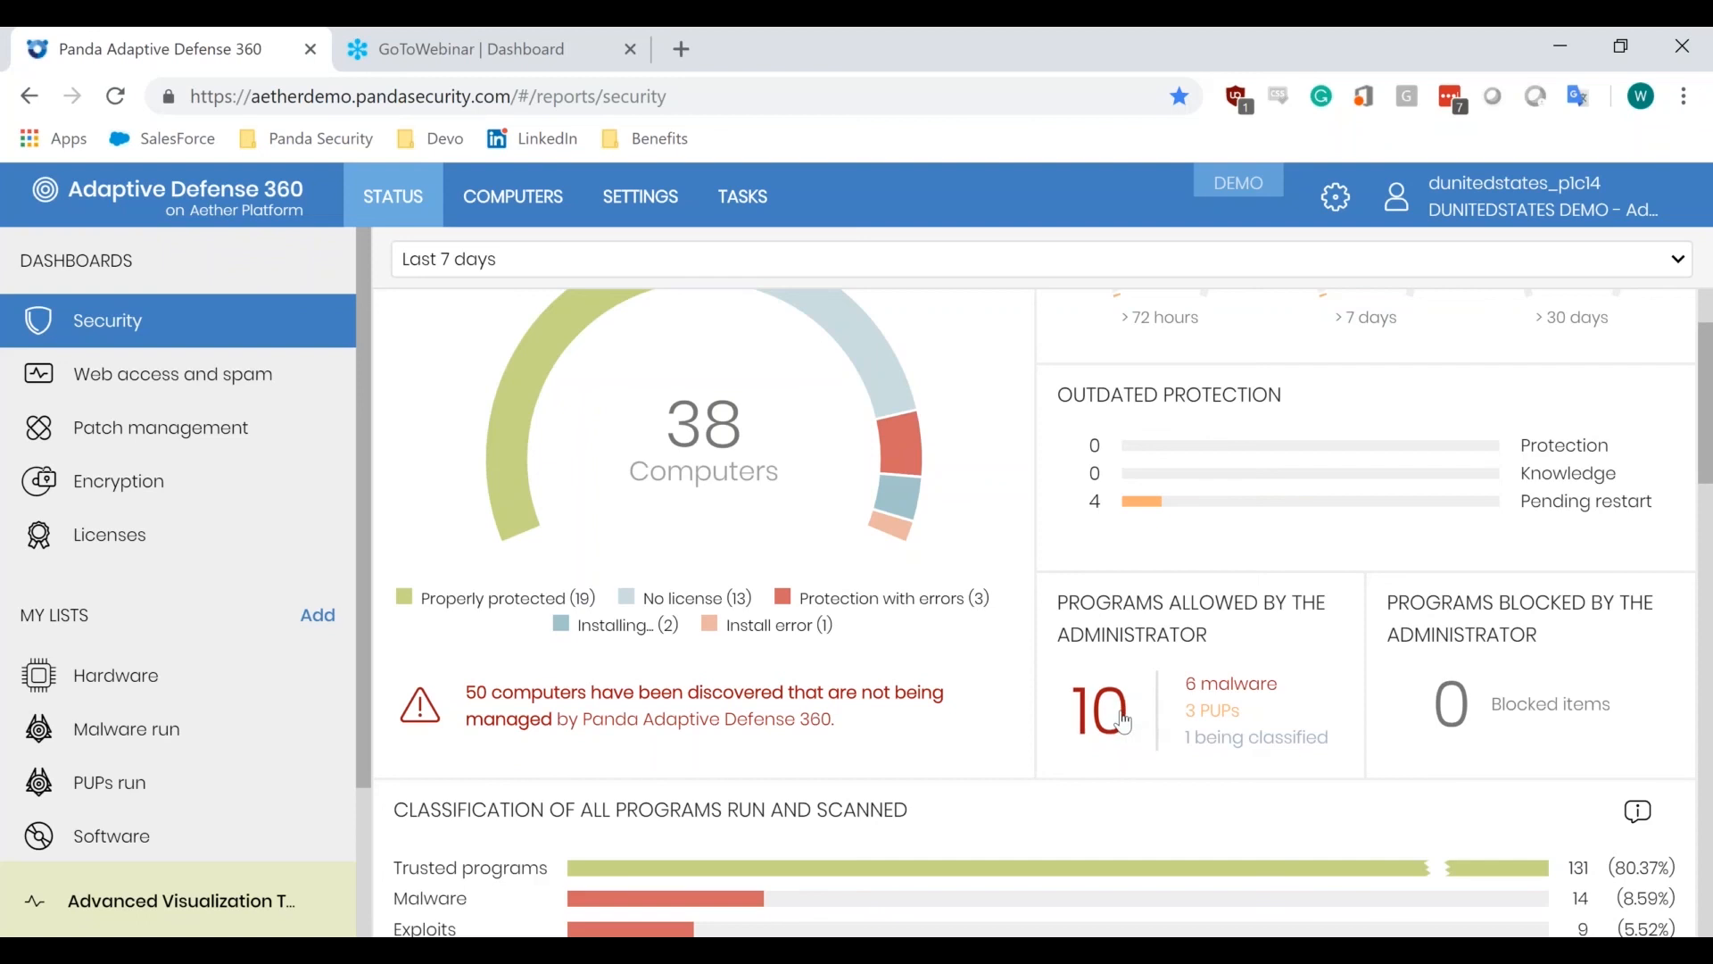
click(1096, 711)
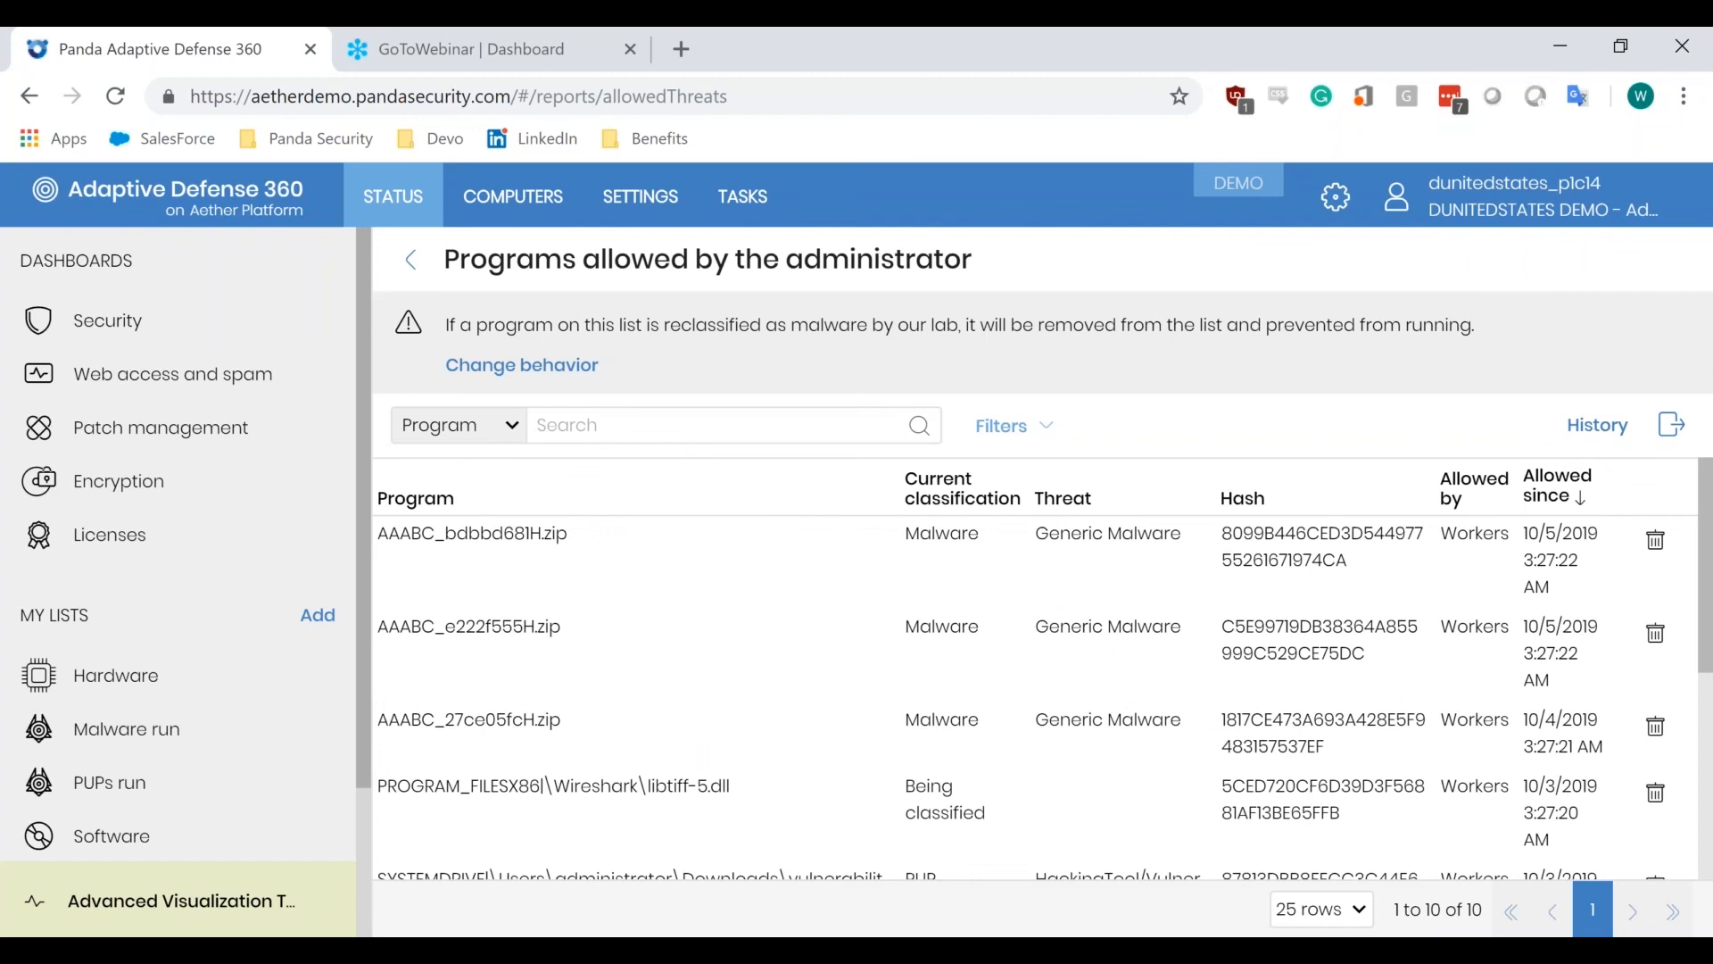
mouse_move(574, 378)
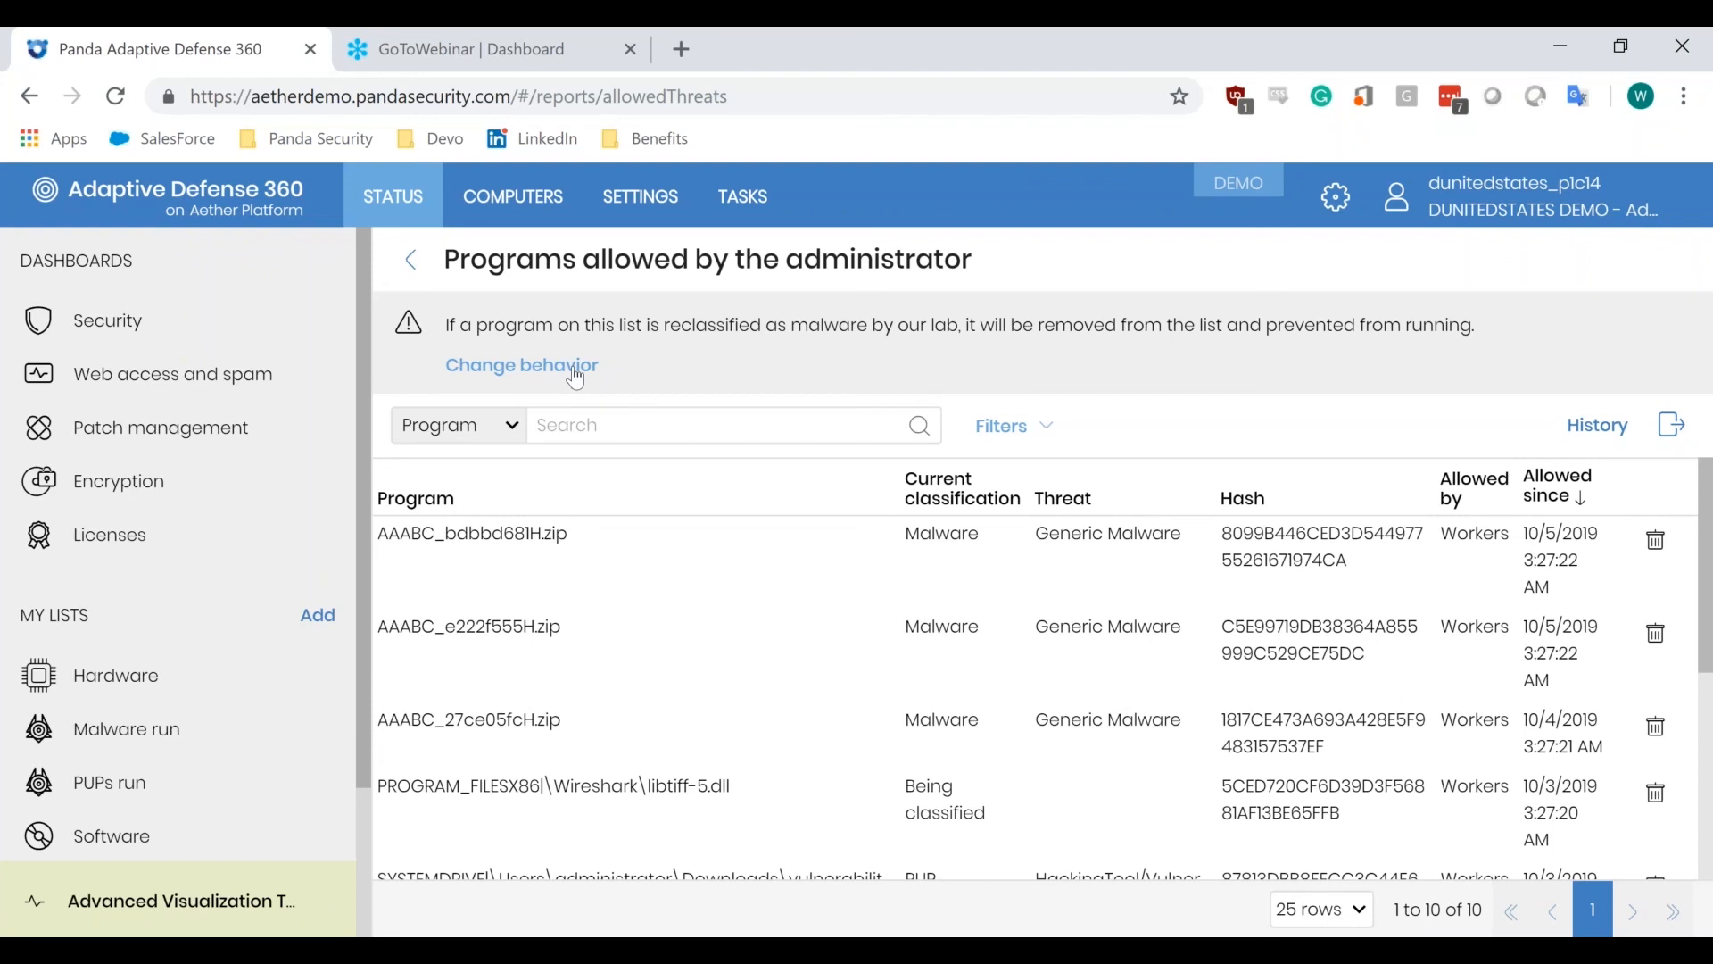
mouse_move(425, 268)
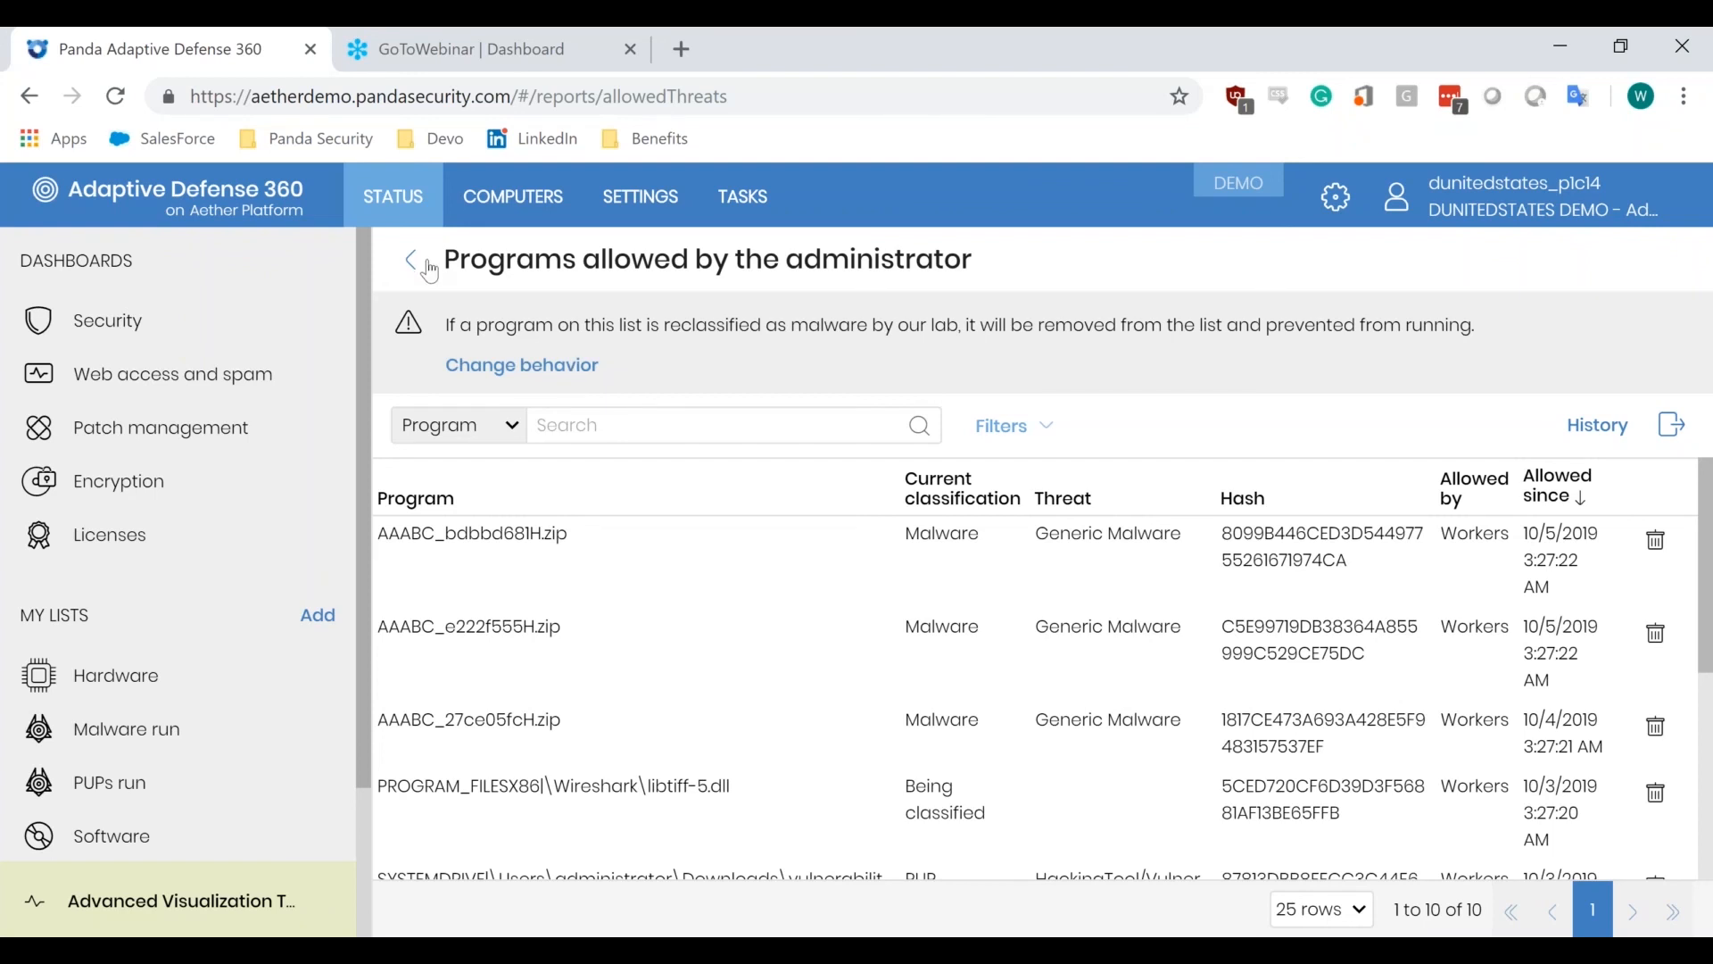
click(107, 321)
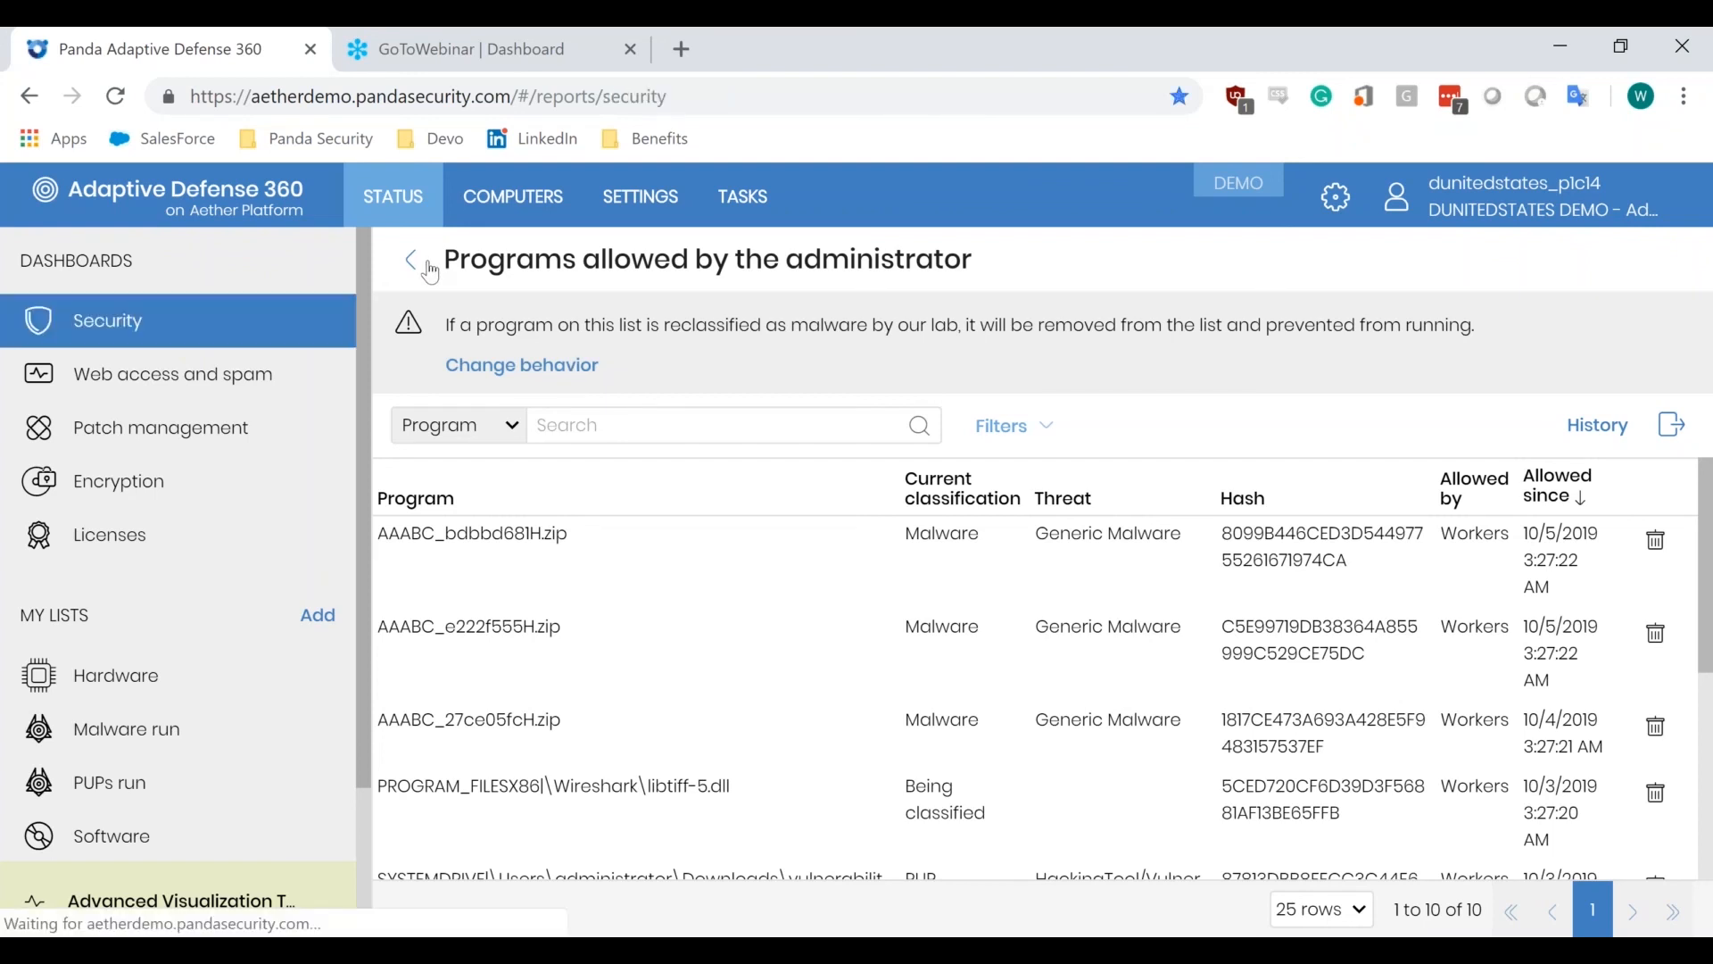
click(409, 259)
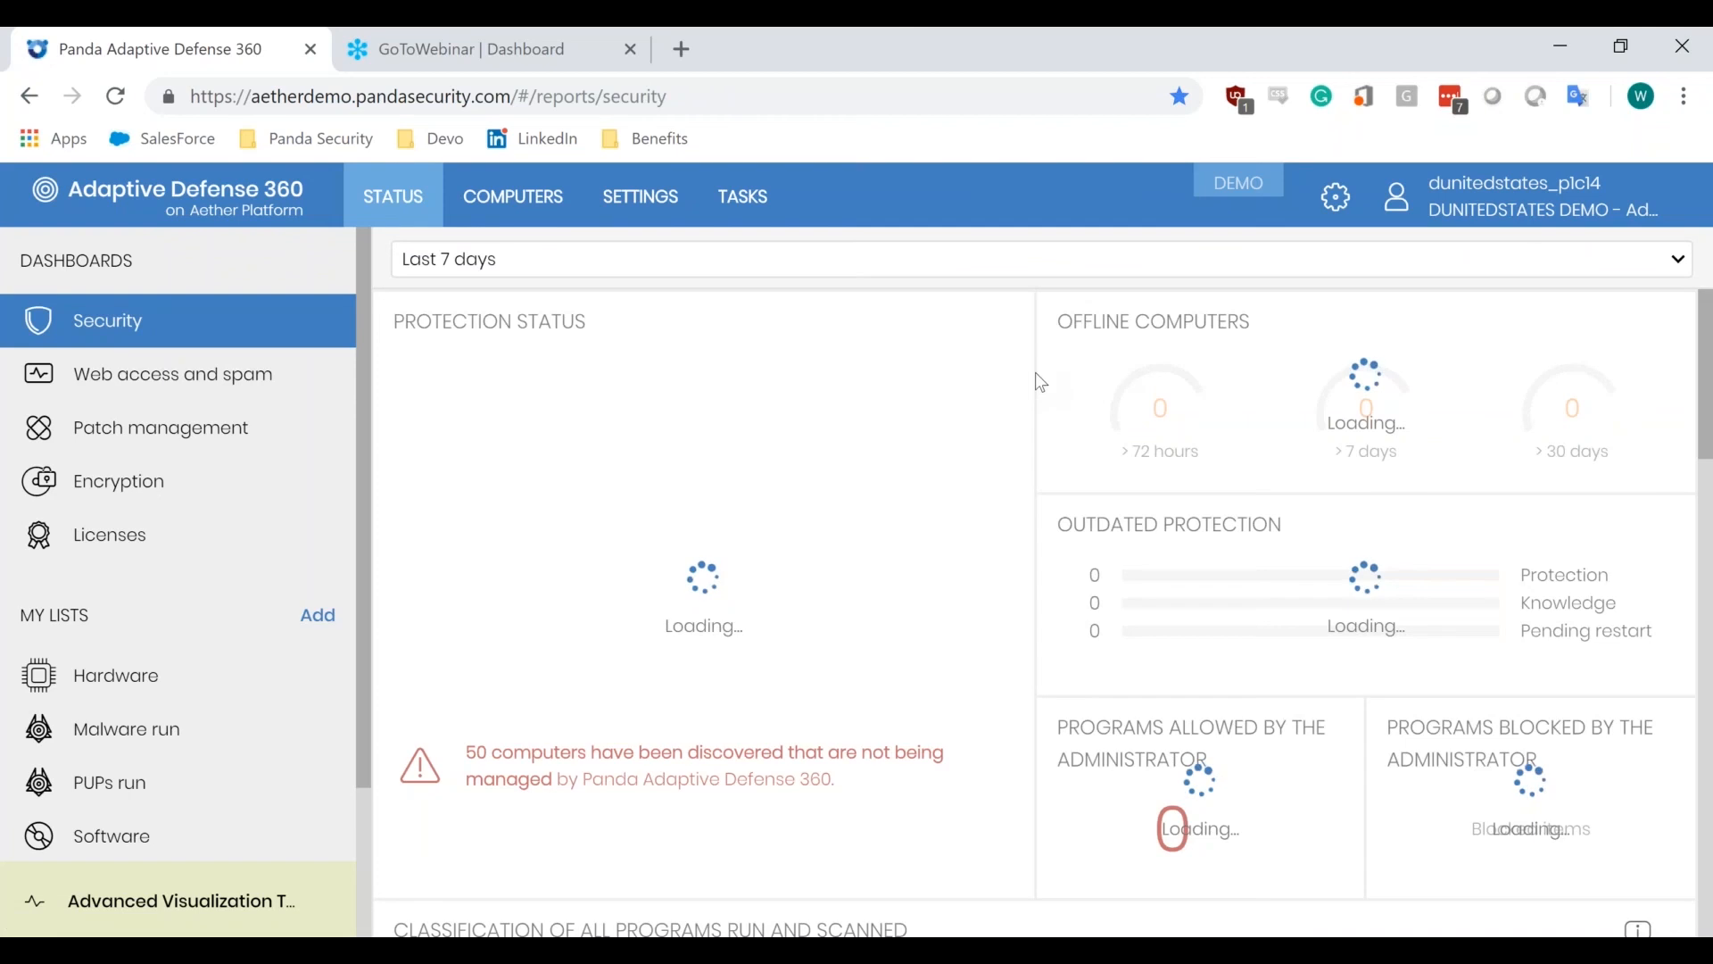